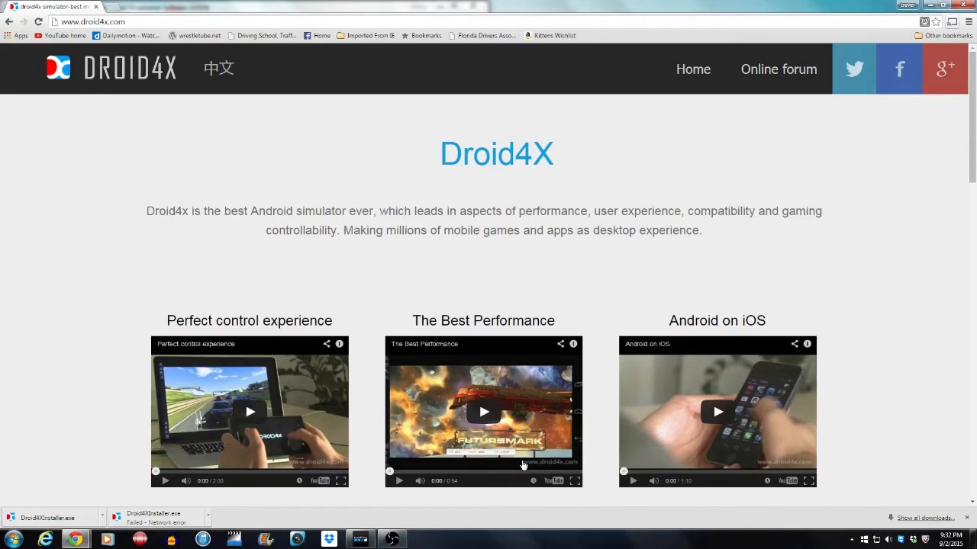
- Scroll down the Droid4X website to reveal its download options
{"action": "scroll", "scroll_direction": "down", "scroll_amount": 3}
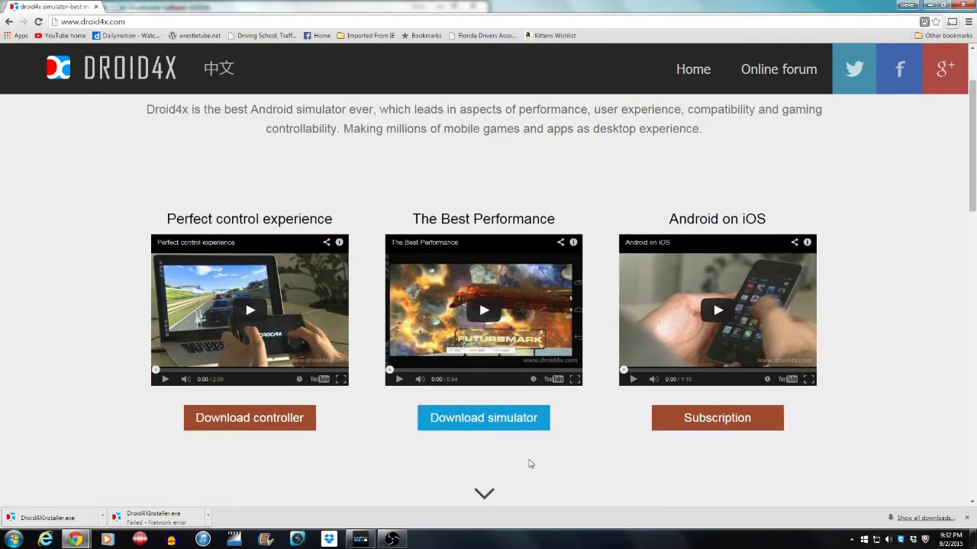
{"action": "mouse_move", "coordinate": [440, 452]}
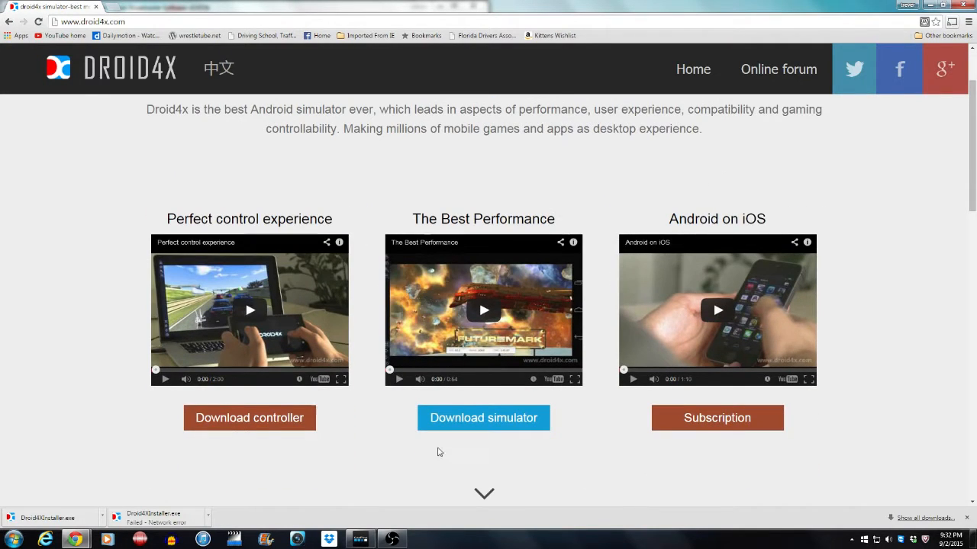
{"action": "mouse_move", "coordinate": [603, 405]}
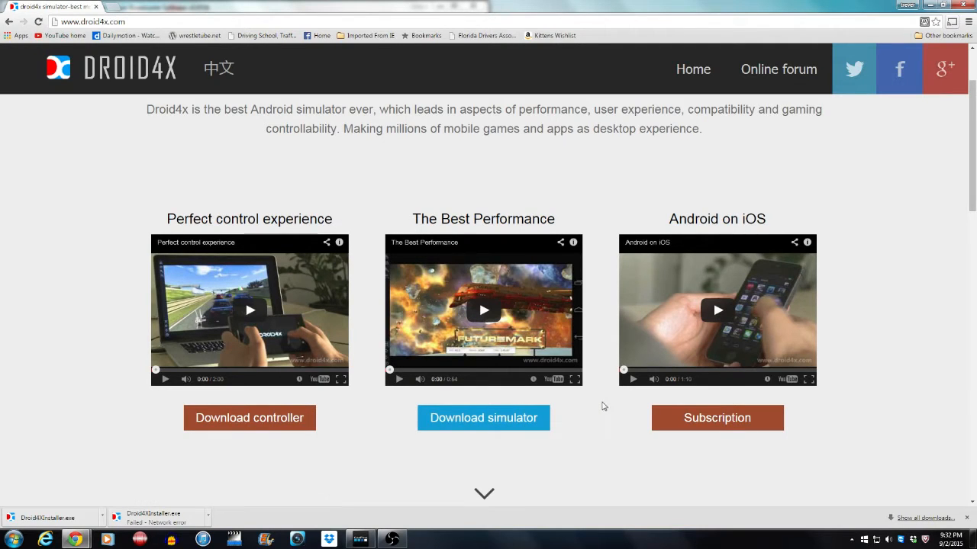
{"action": "mouse_move", "coordinate": [628, 327]}
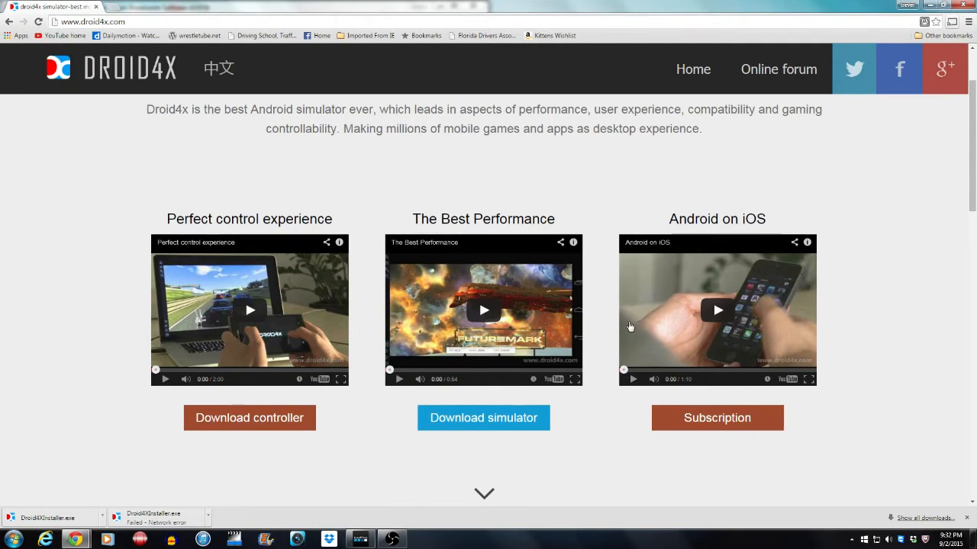
{"action": "scroll", "scroll_direction": "down", "scroll_amount": 3}
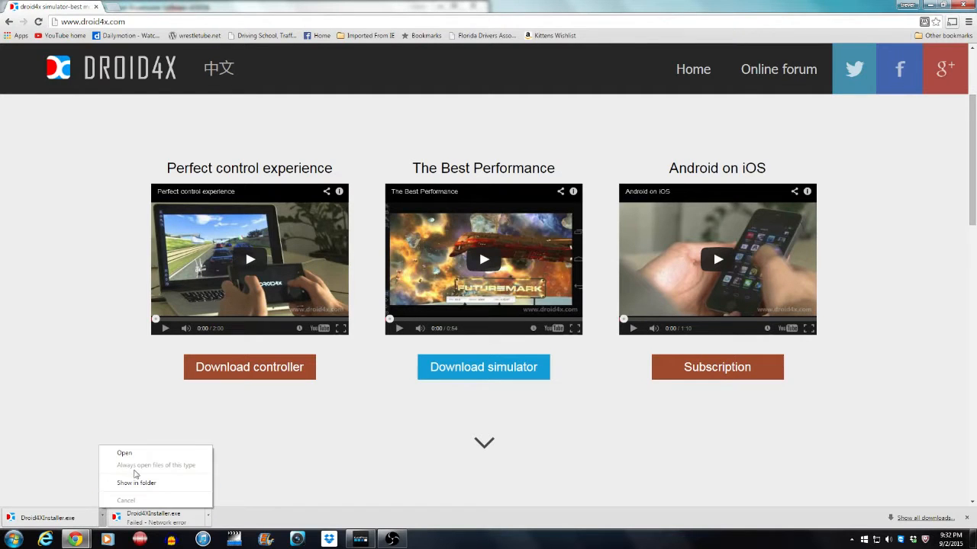
{"action": "left_click", "coordinate": [124, 452]}
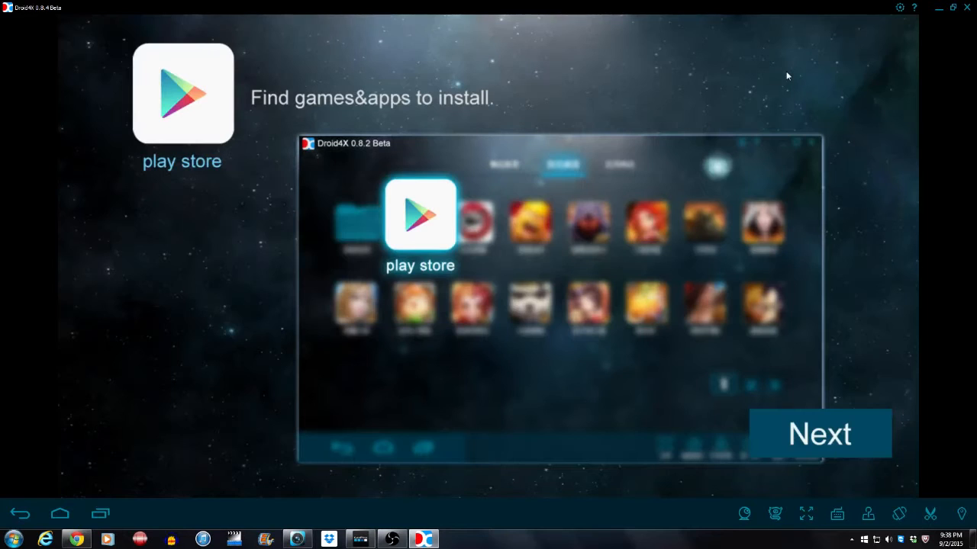
{"action": "mouse_move", "coordinate": [150, 153]}
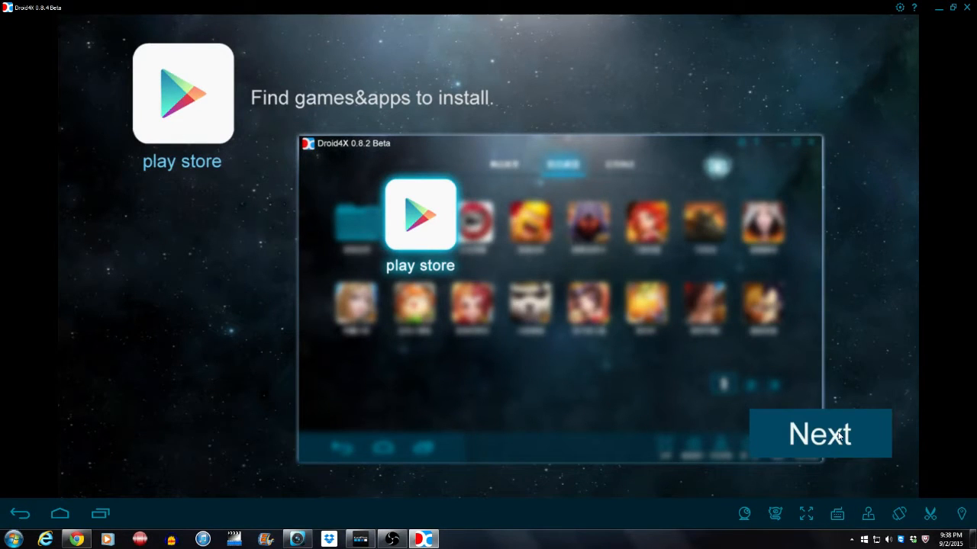
- Advance through the Play Store, direction-key and key-assignment tutorial pages with Next
{"action": "left_click", "coordinate": [818, 433]}
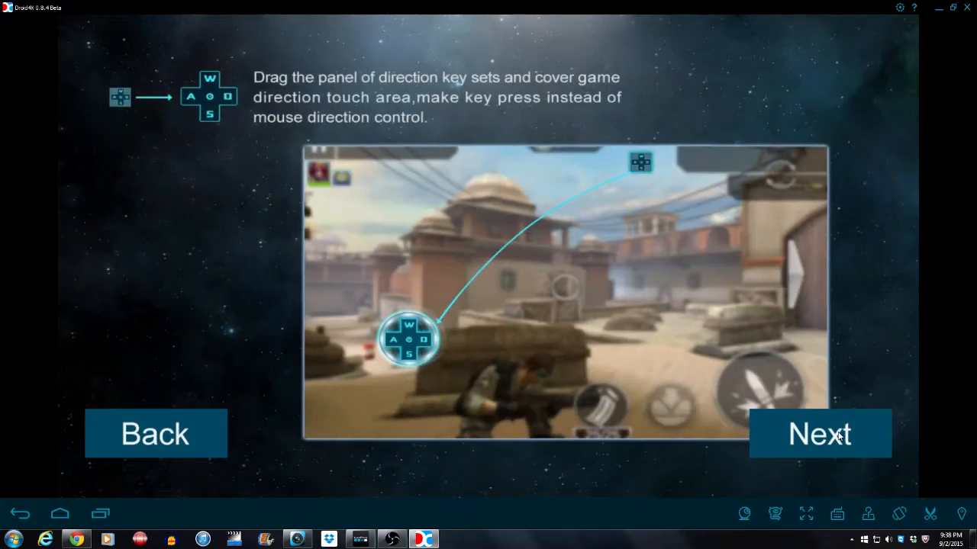
{"action": "left_click", "coordinate": [819, 434]}
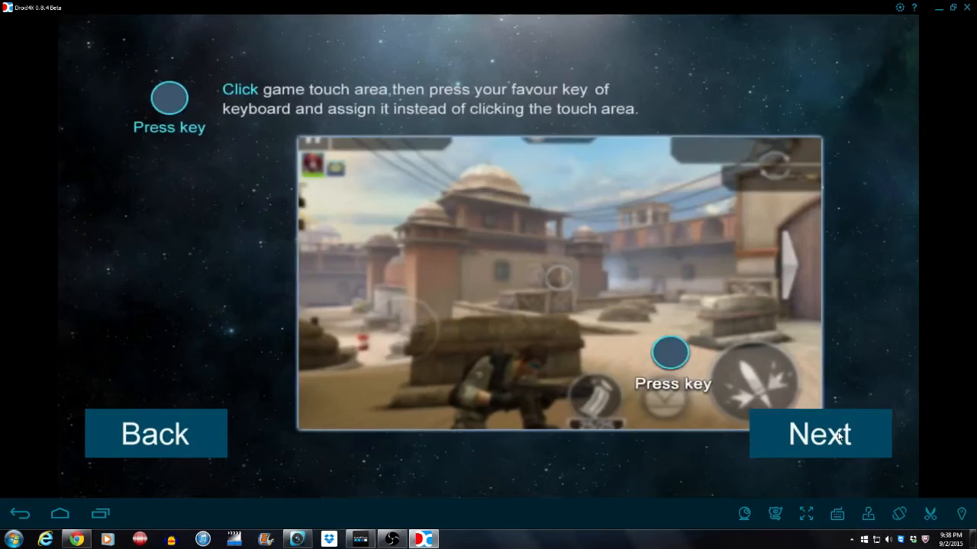
{"action": "left_click", "coordinate": [818, 434]}
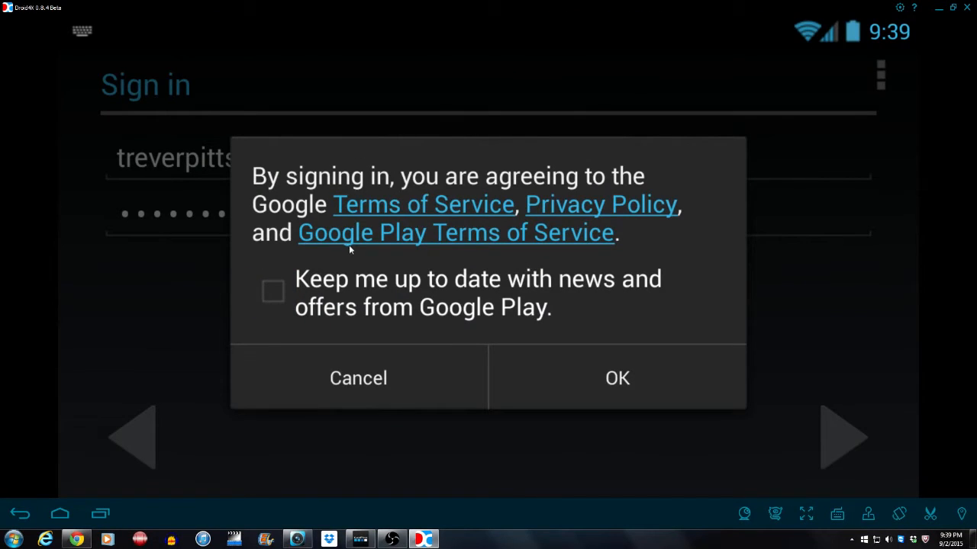
{"action": "mouse_move", "coordinate": [374, 293]}
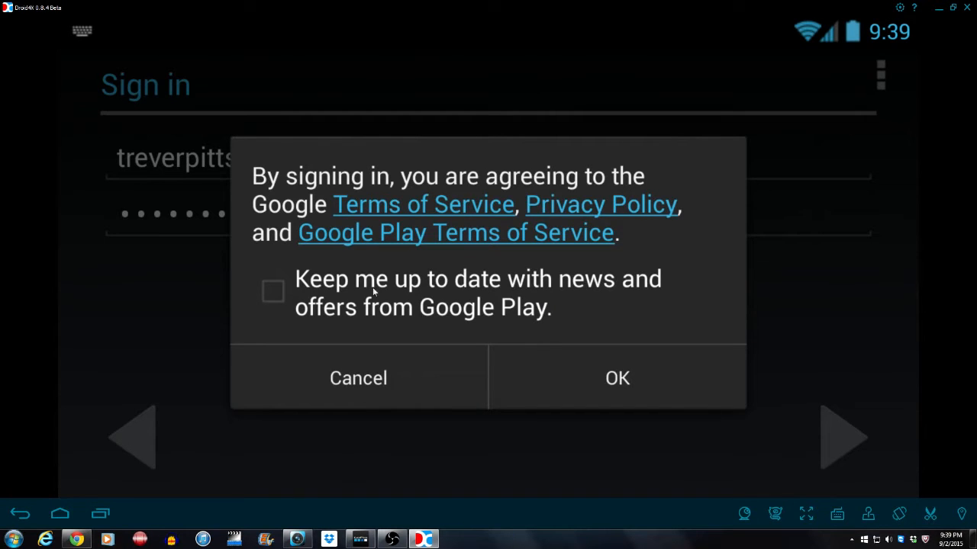
- Accept the Google terms of service with OK to finish signing into the Google account
{"action": "left_click", "coordinate": [617, 379]}
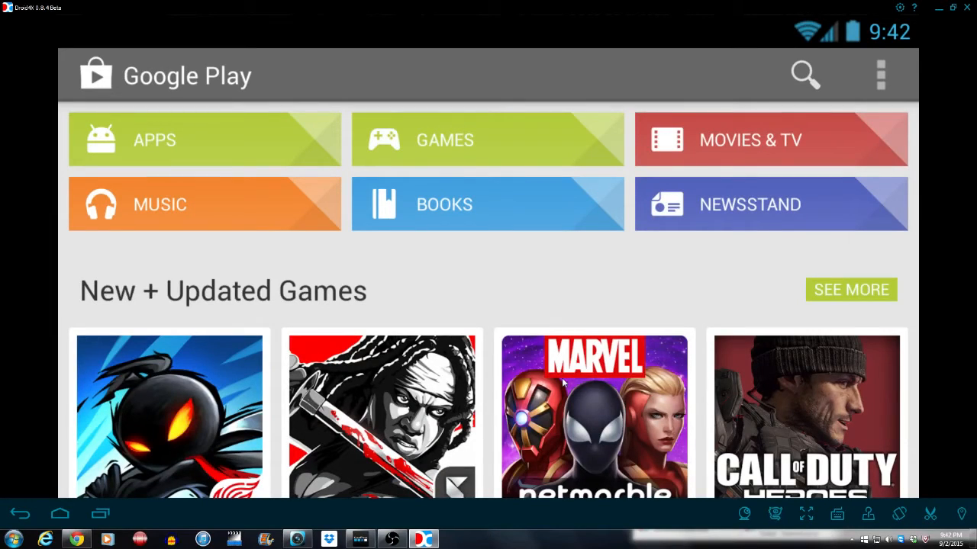
{"action": "scroll", "scroll_direction": "down", "scroll_amount": 3}
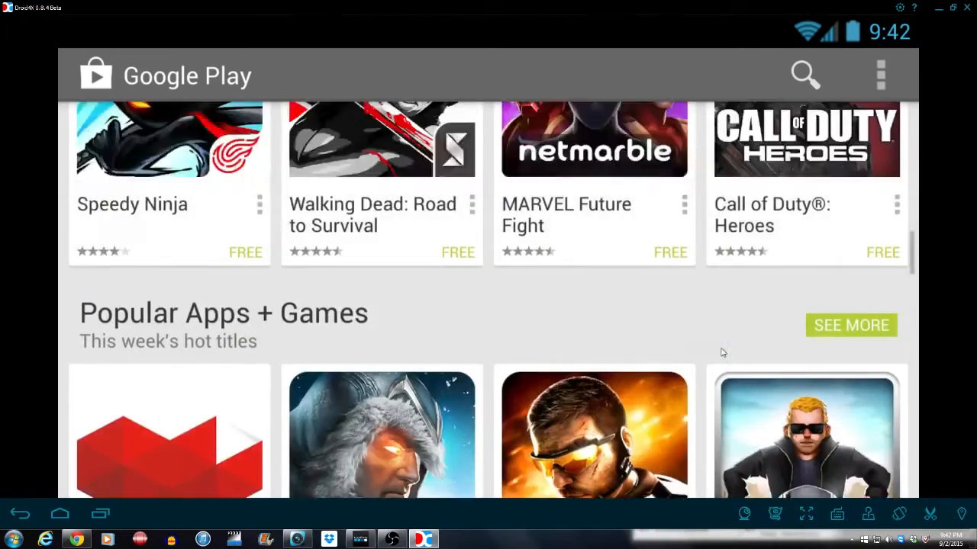
{"action": "scroll", "scroll_direction": "up", "scroll_amount": 3}
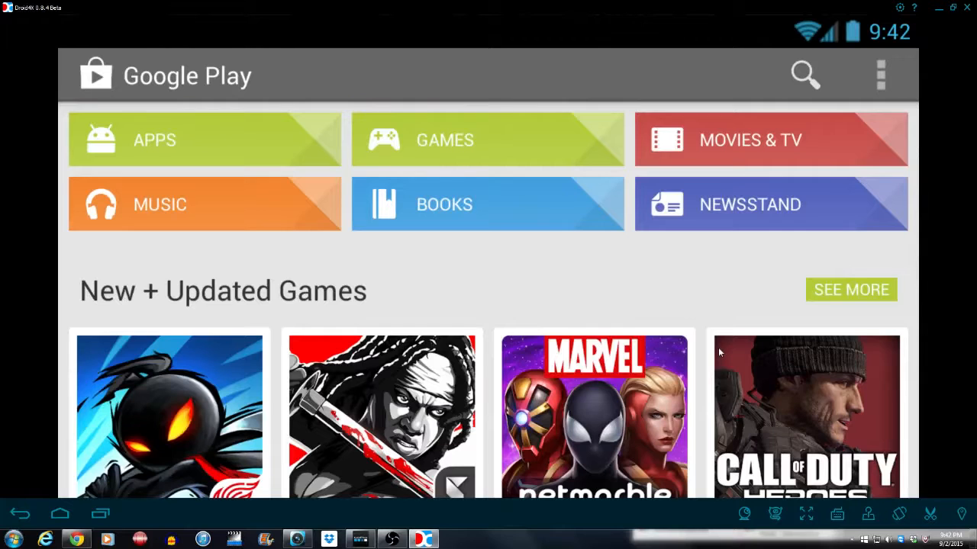